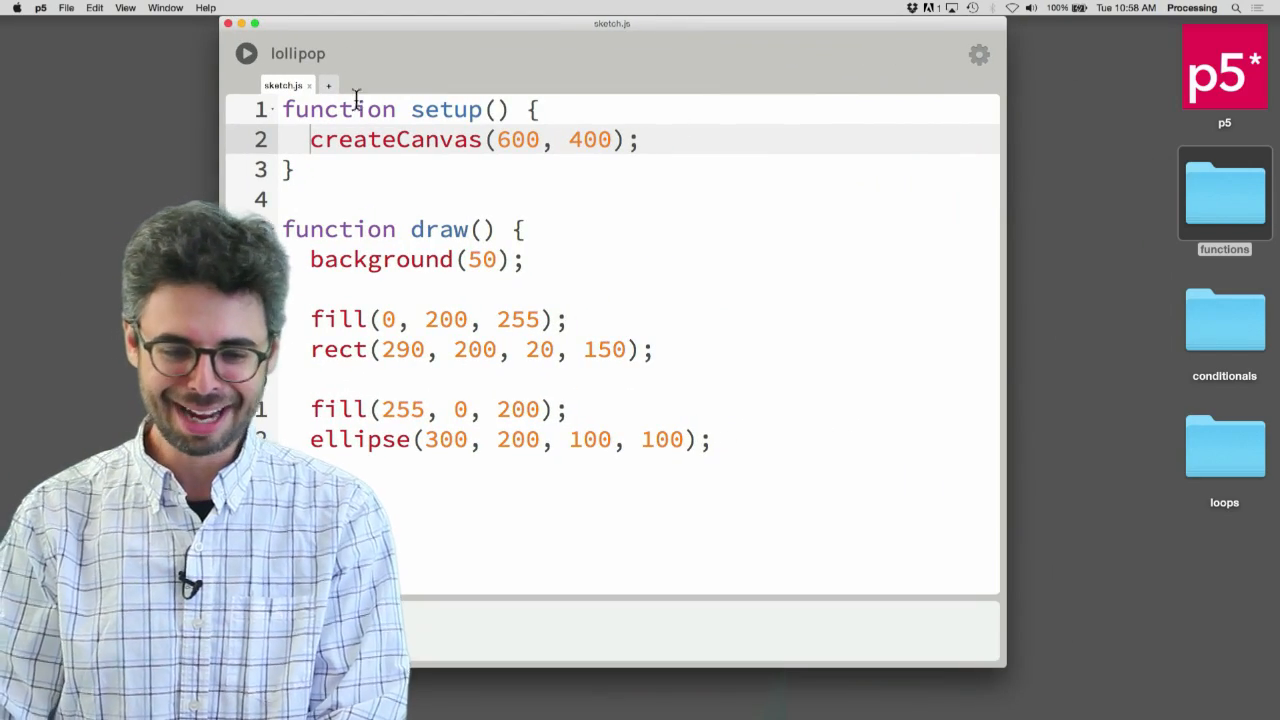
# Run the sketch and drag the lollipop output aside from the code
pyautogui.click(246, 52)
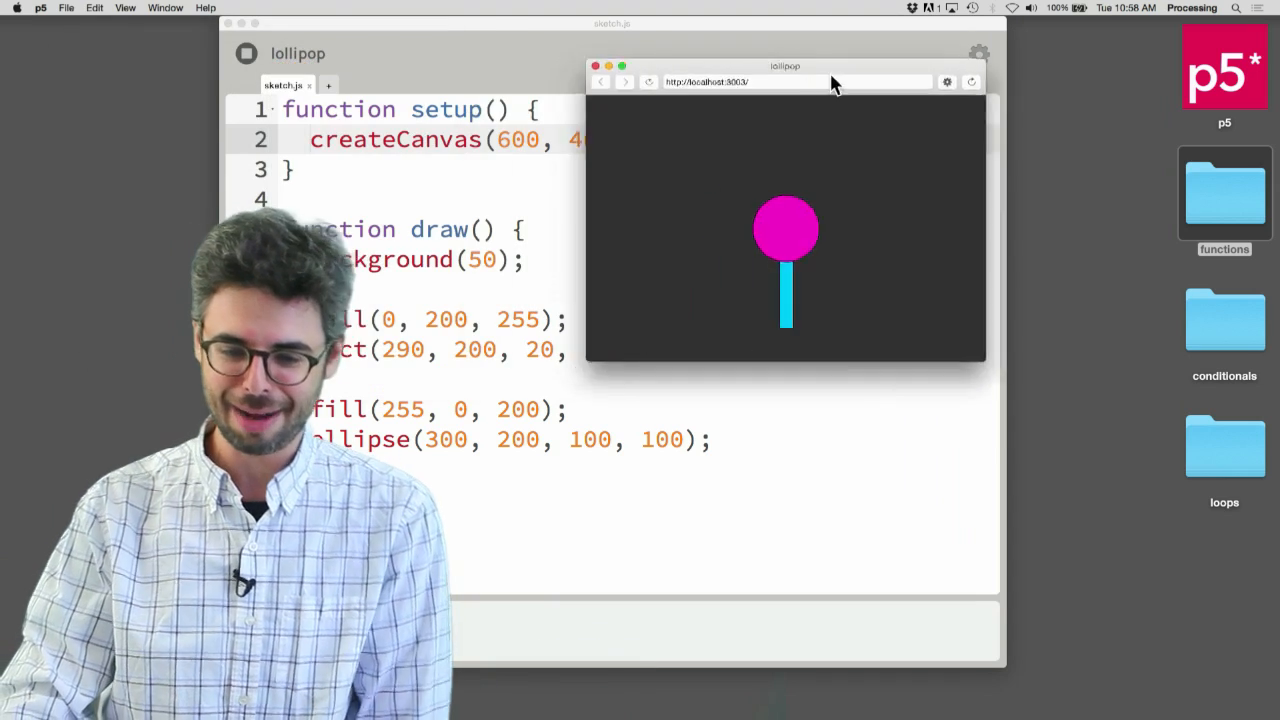
pyautogui.moveTo(784, 64); pyautogui.dragTo(988, 96)
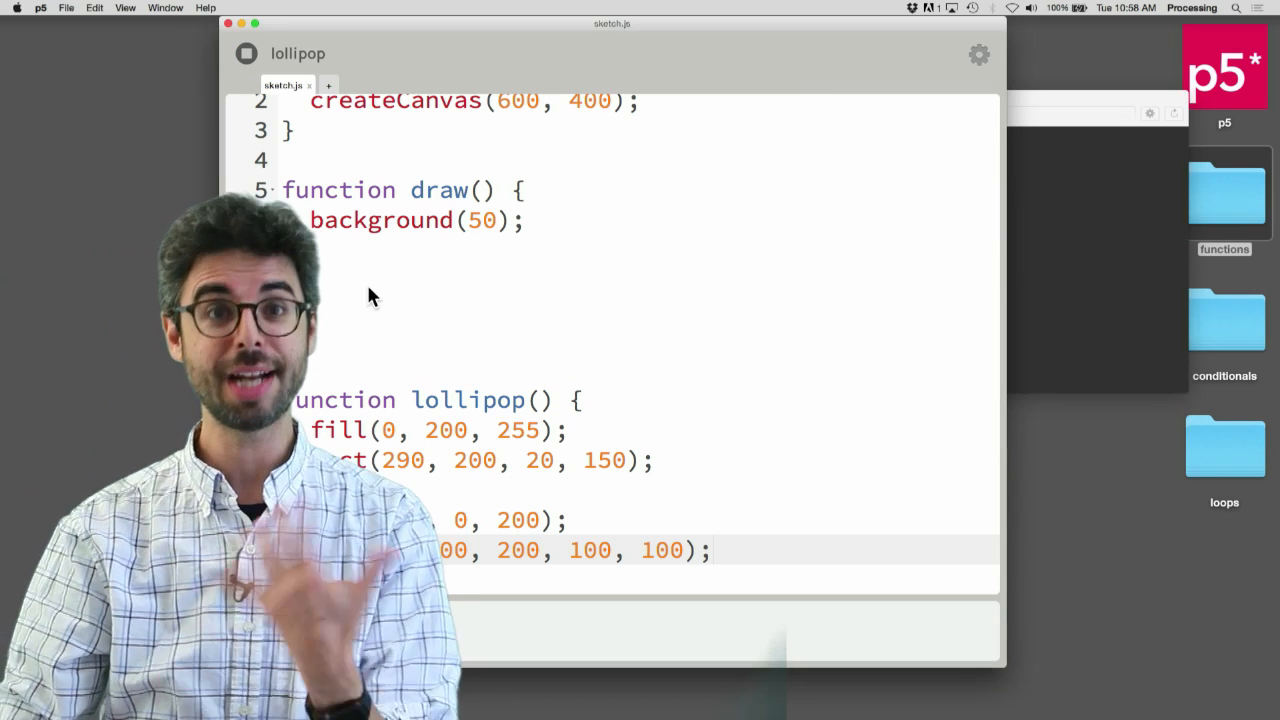
# Add a lollipop(); call in draw and run the sketch to see the single lollipop
pyautogui.write('lolli')
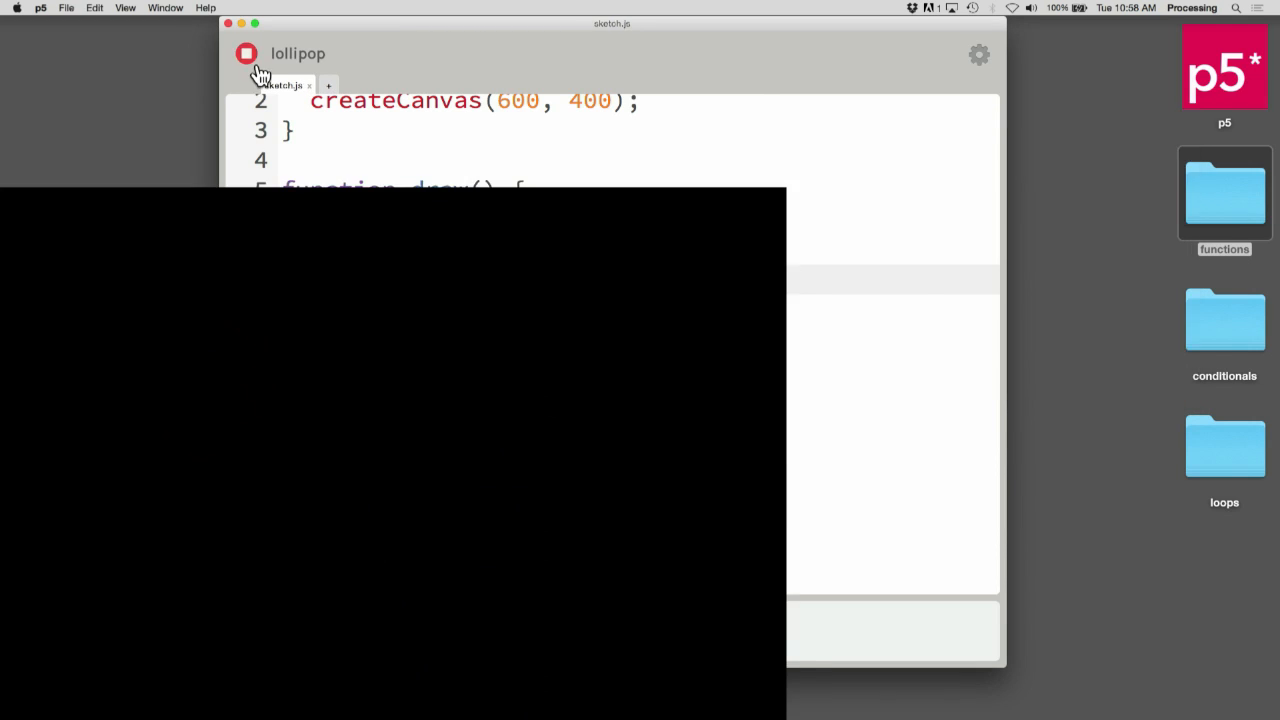
pyautogui.click(246, 52)
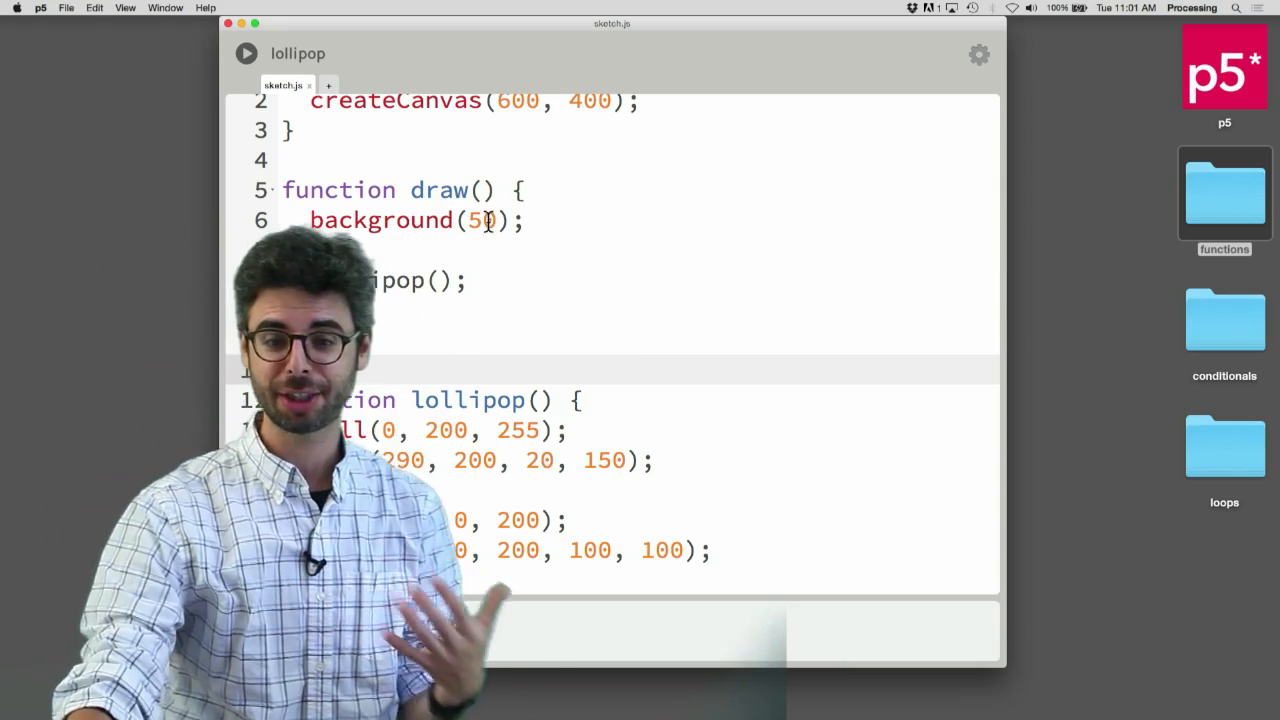
pyautogui.click(246, 52)
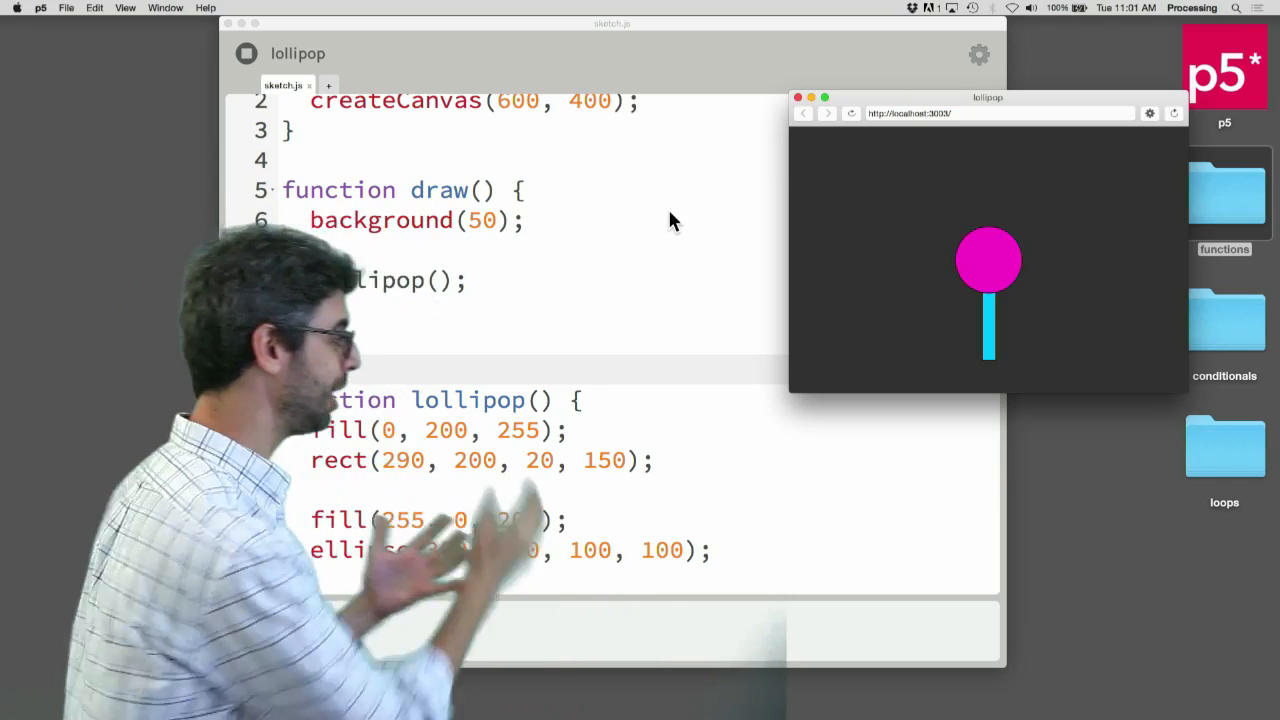
pyautogui.moveTo(622, 300)
pyautogui.write('x, y')
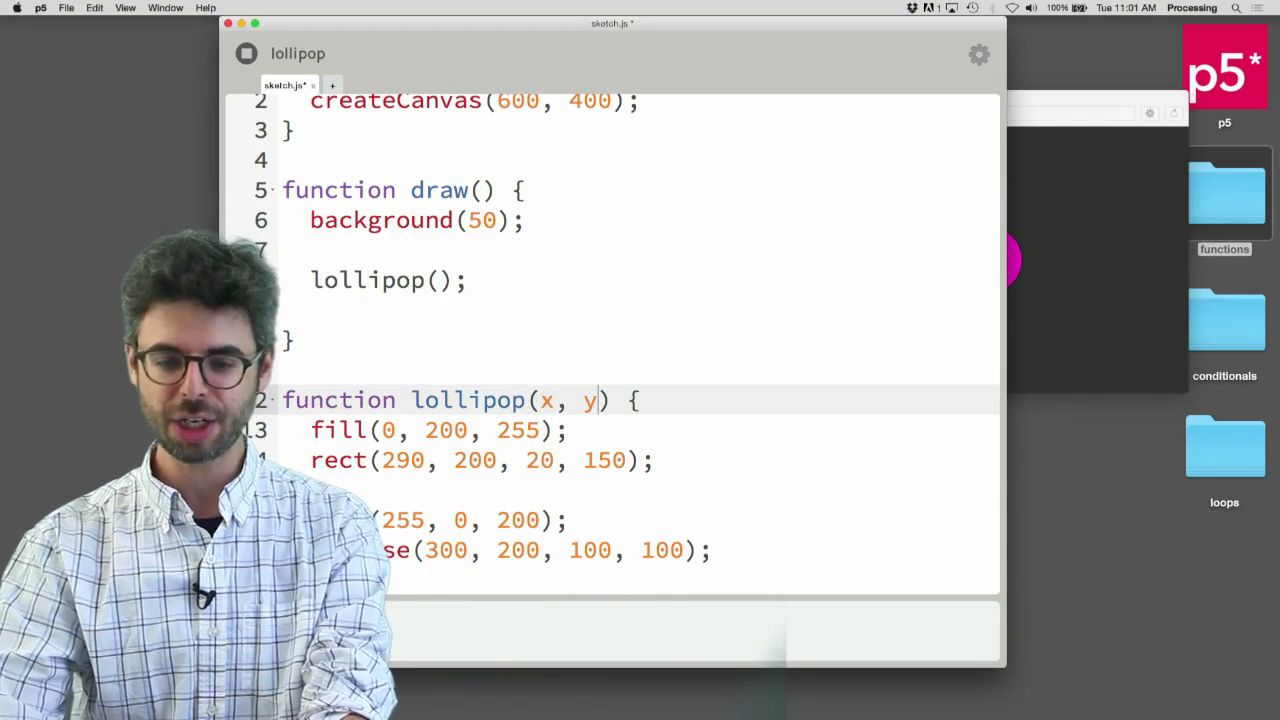
# Change the signature to lollipop(x, y, diameter) and use x-10, y, x, y and diameter in rect and ellipse
pyautogui.write(',')
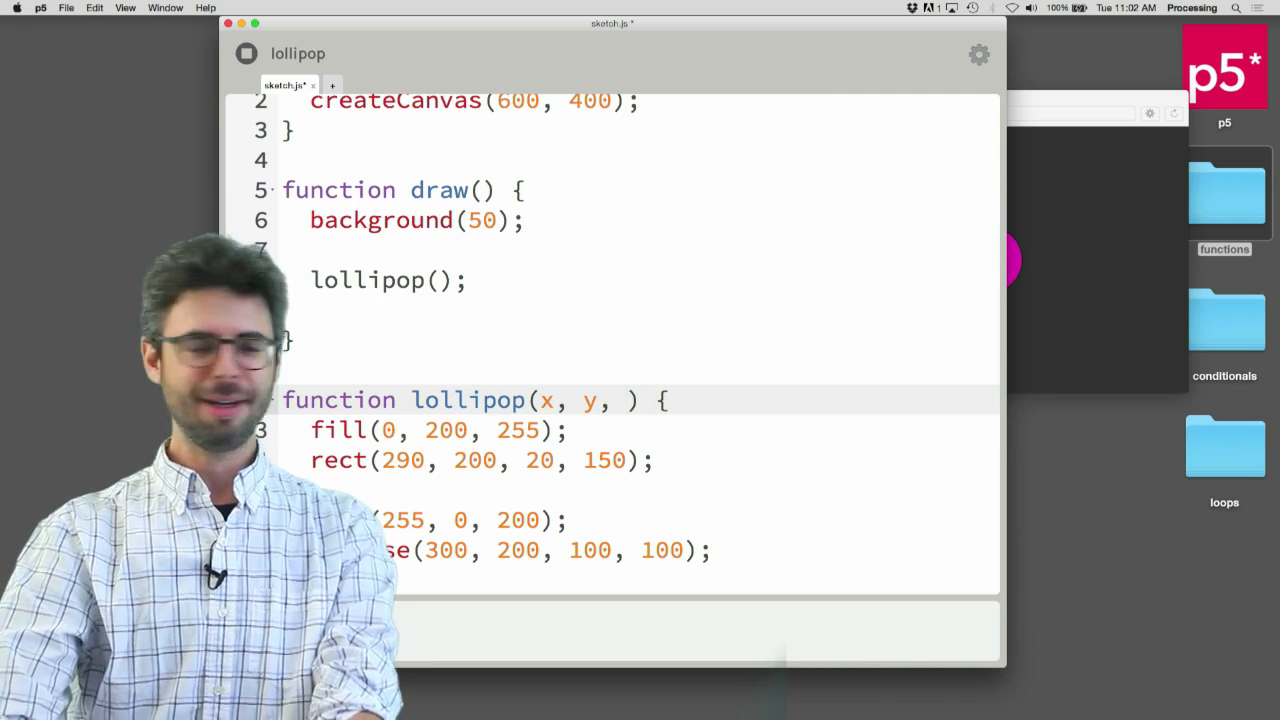
pyautogui.write('diameter')
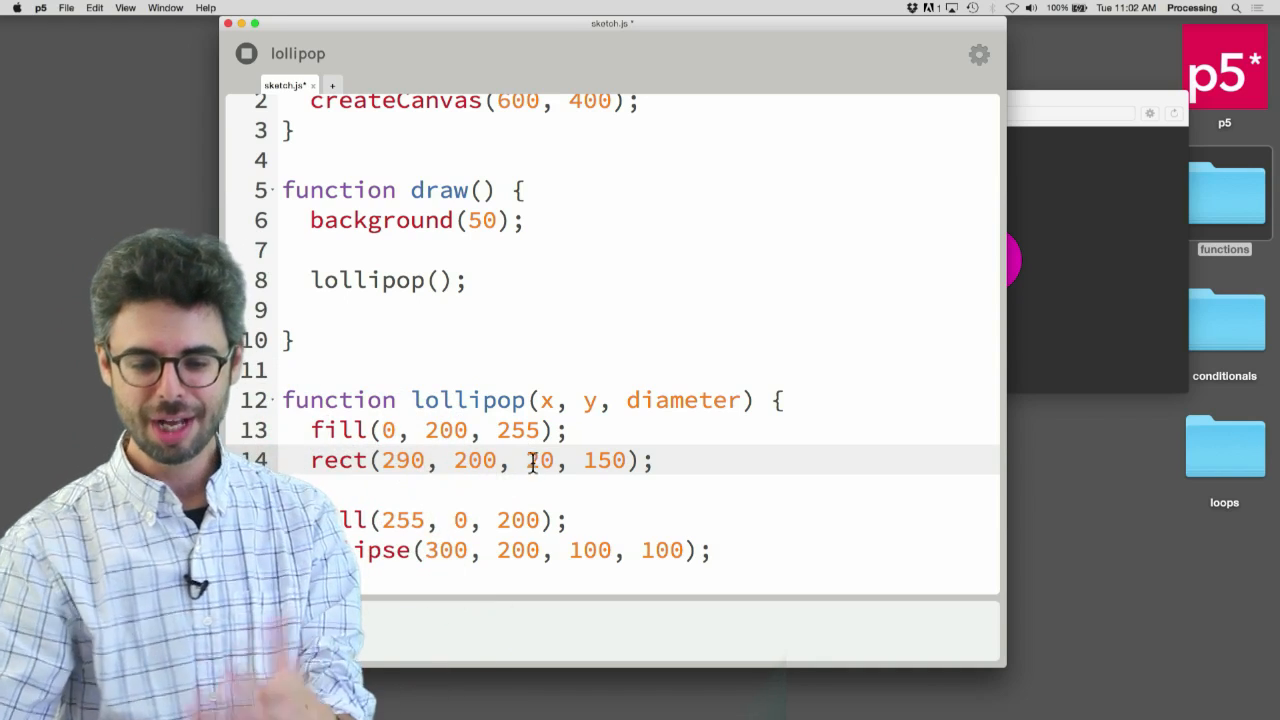
pyautogui.write('dia')
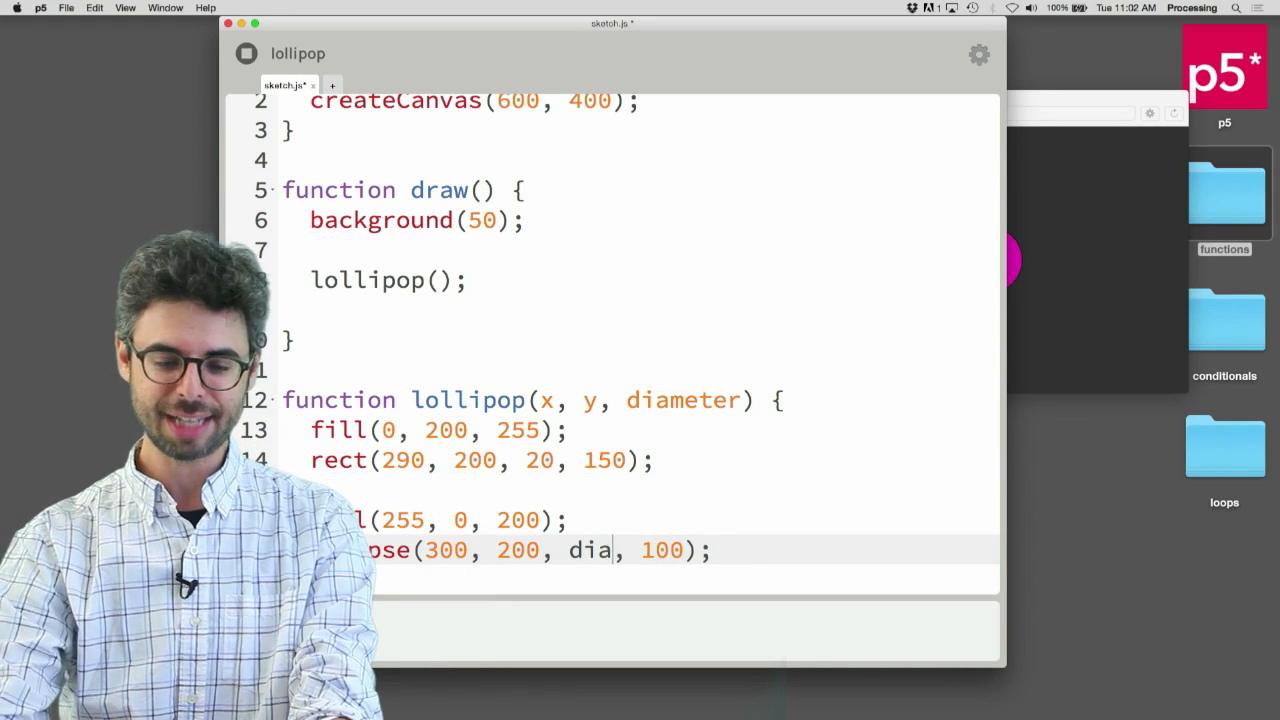
pyautogui.write('meter, diam')
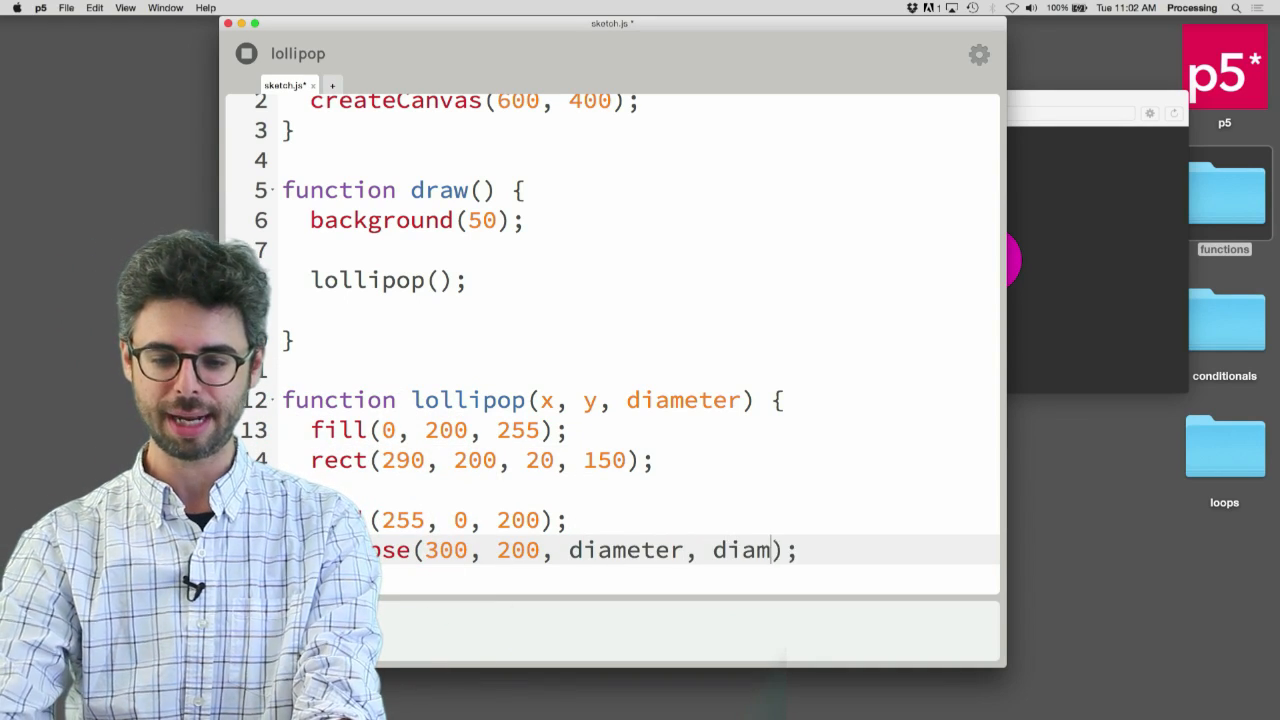
pyautogui.write('eter')
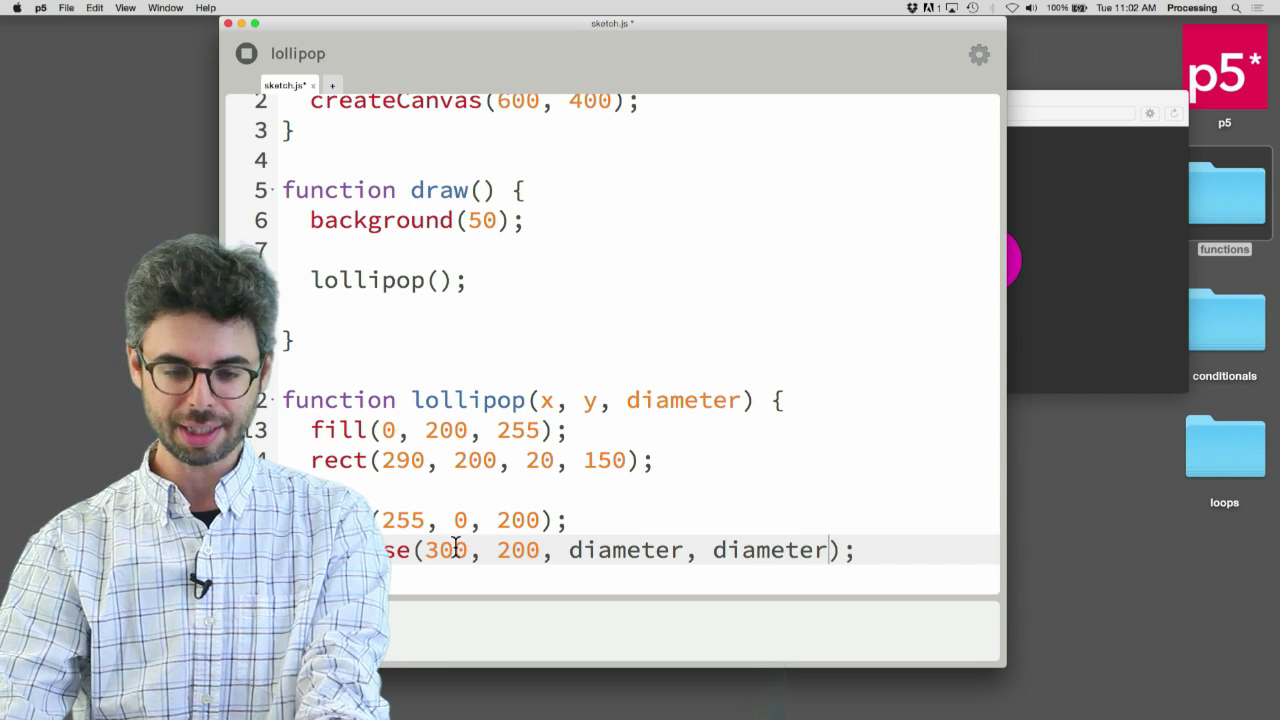
pyautogui.write('x, y')
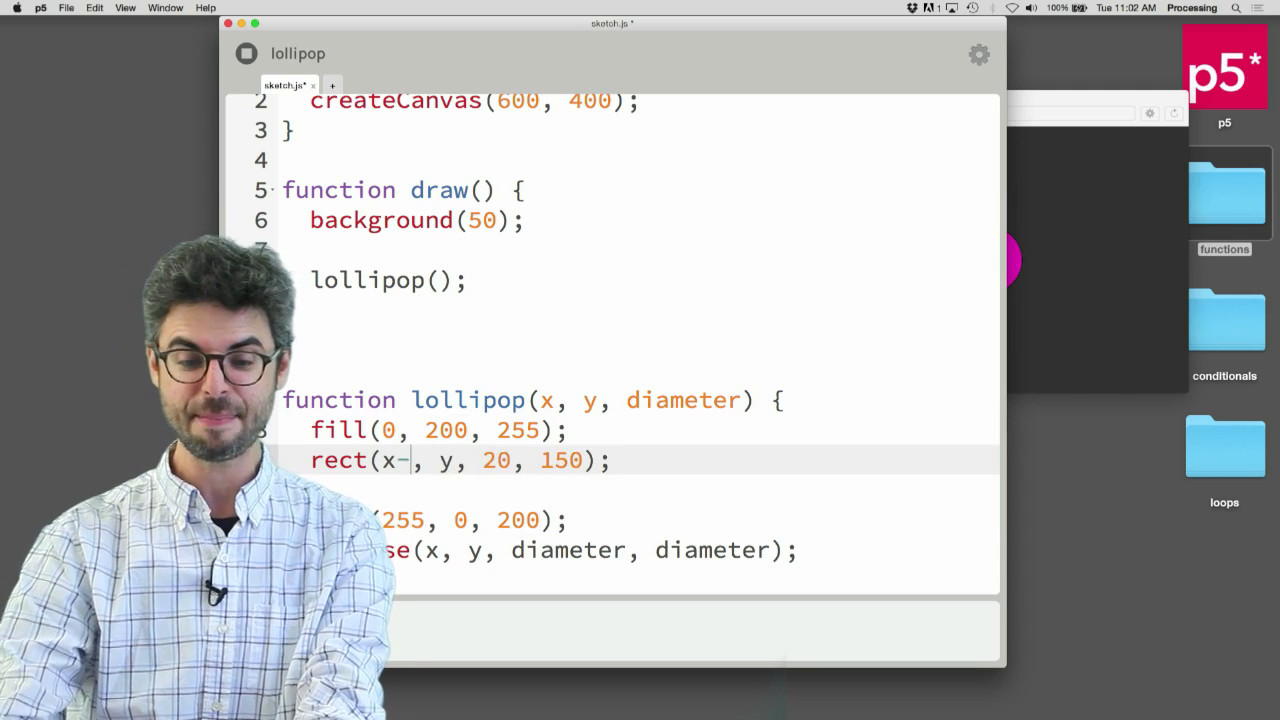
pyautogui.write('10')
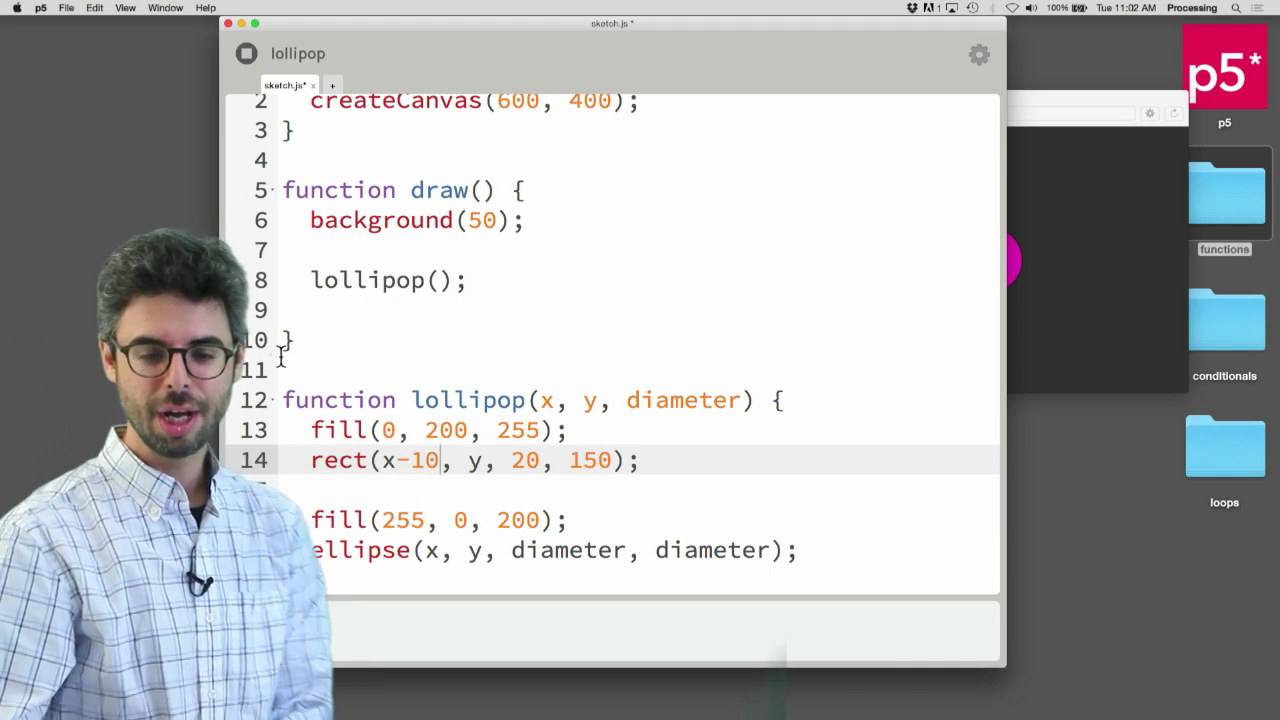
# Run the parameterised sketch and read the error shown in the console
pyautogui.click(246, 52)
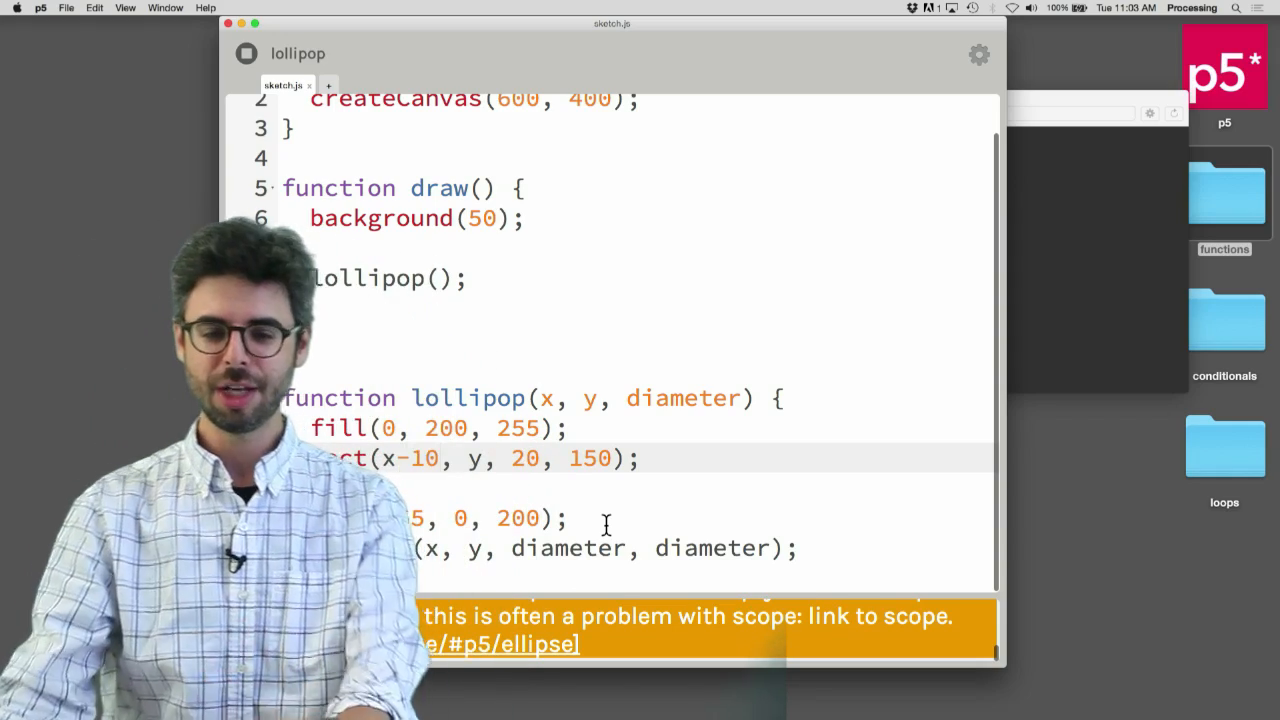
# Call lollipop(100, 100, 50) in draw and run the sketch with one lollipop
pyautogui.write('1')
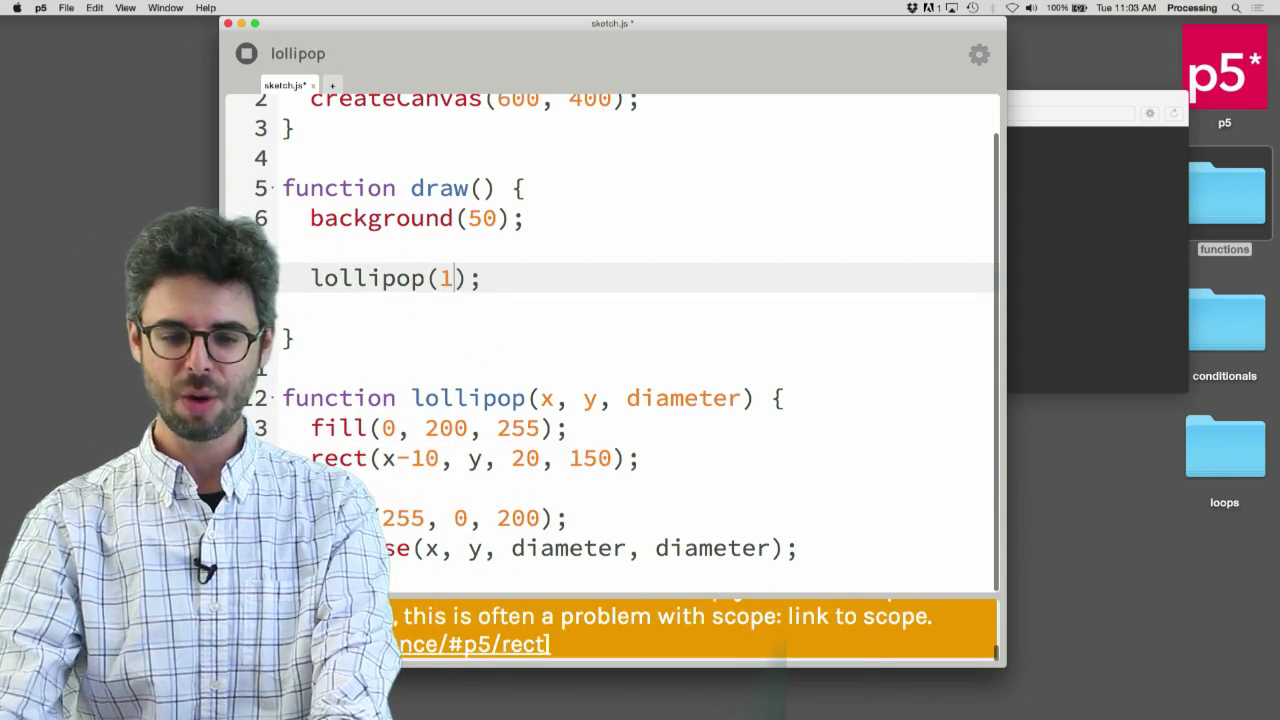
pyautogui.write('00, 100,')
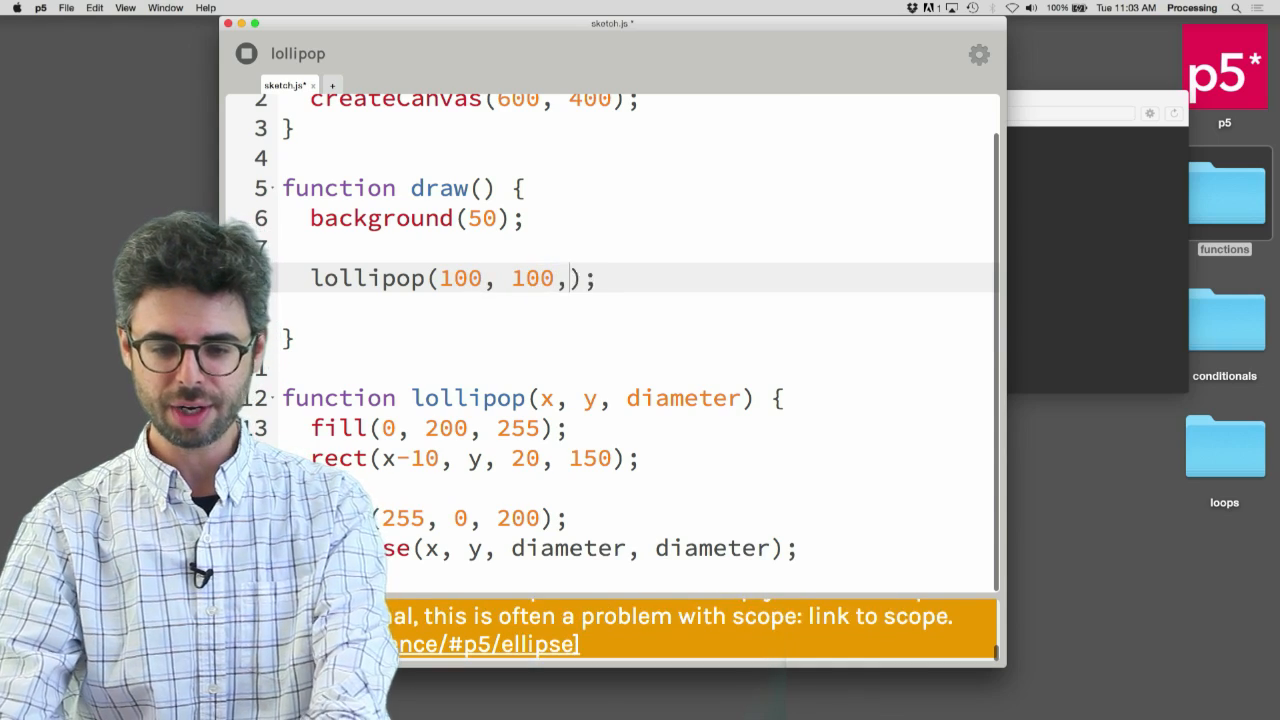
pyautogui.write('50')
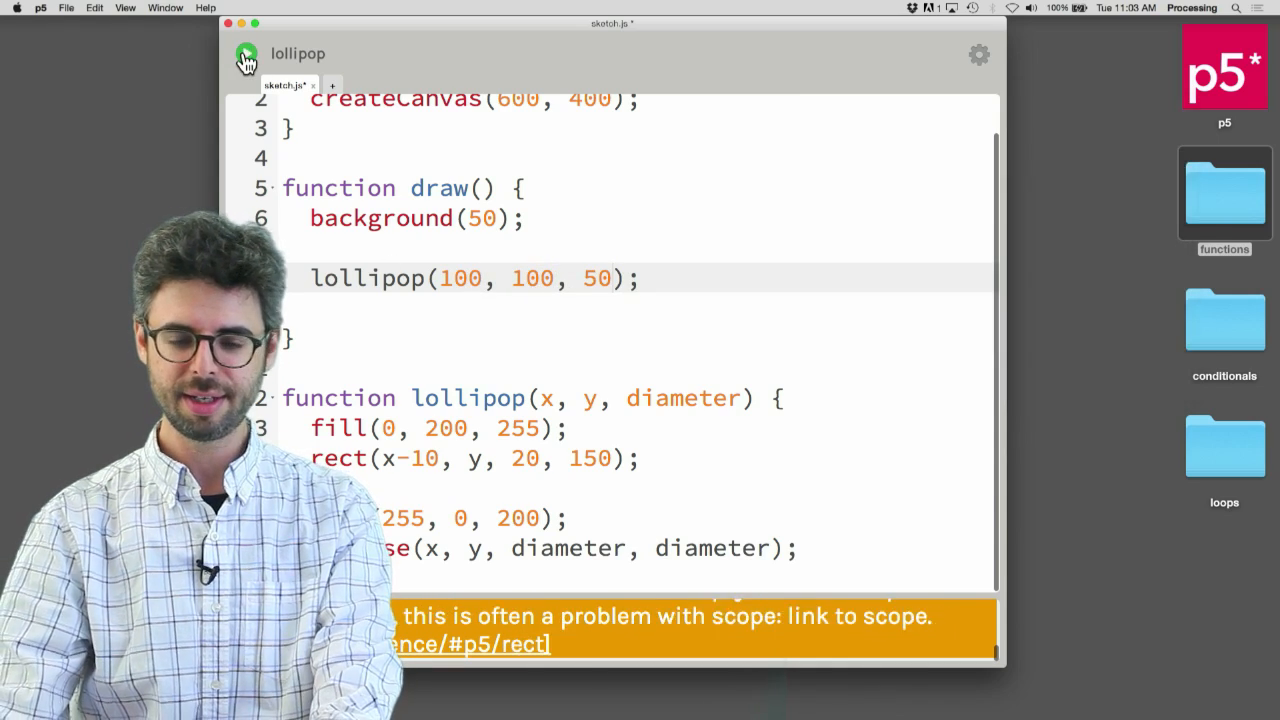
pyautogui.click(248, 54)
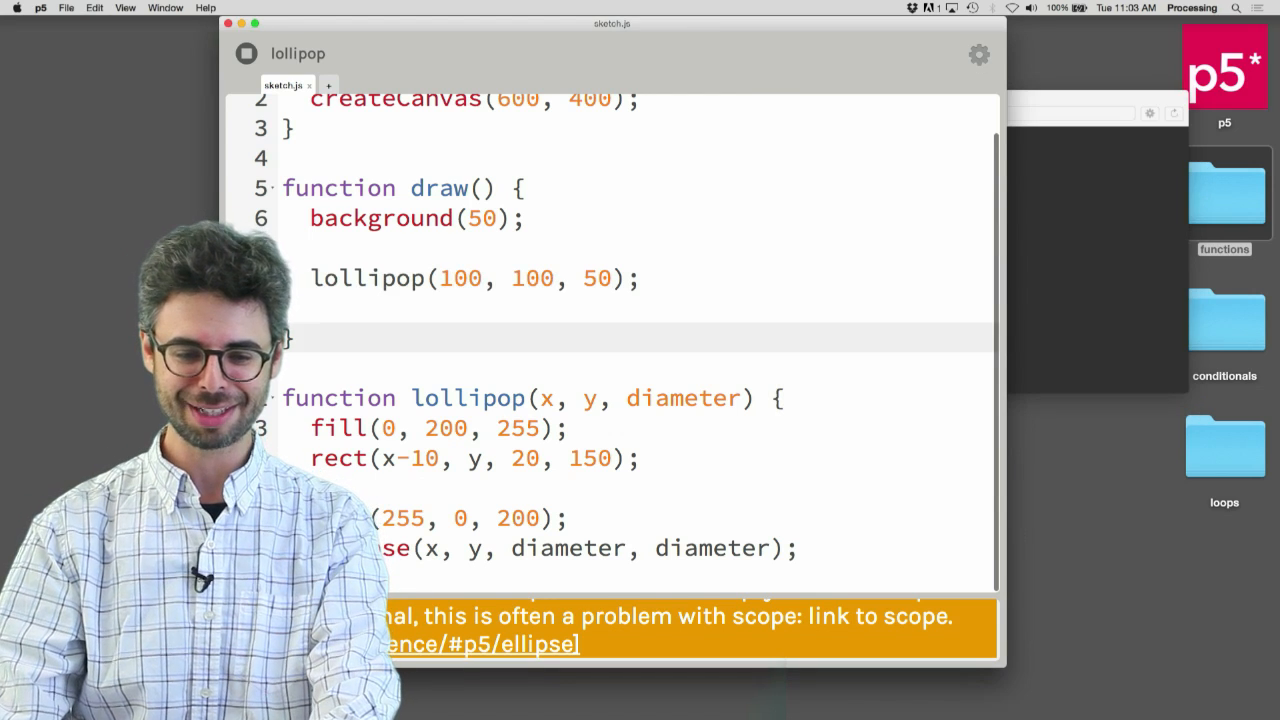
# Add a second call lollipop(300, 200, 150) and run the sketch showing two lollipops
pyautogui.write('lollipop(300, 100, 50);')
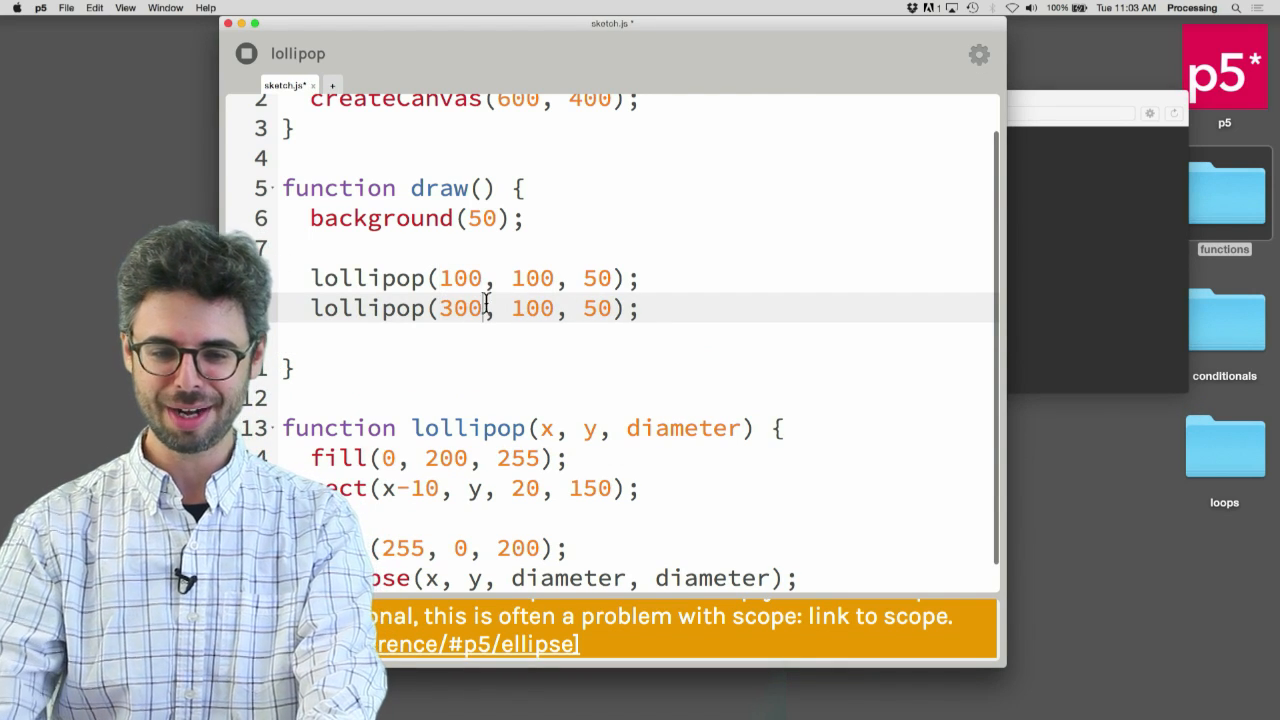
pyautogui.write('200')
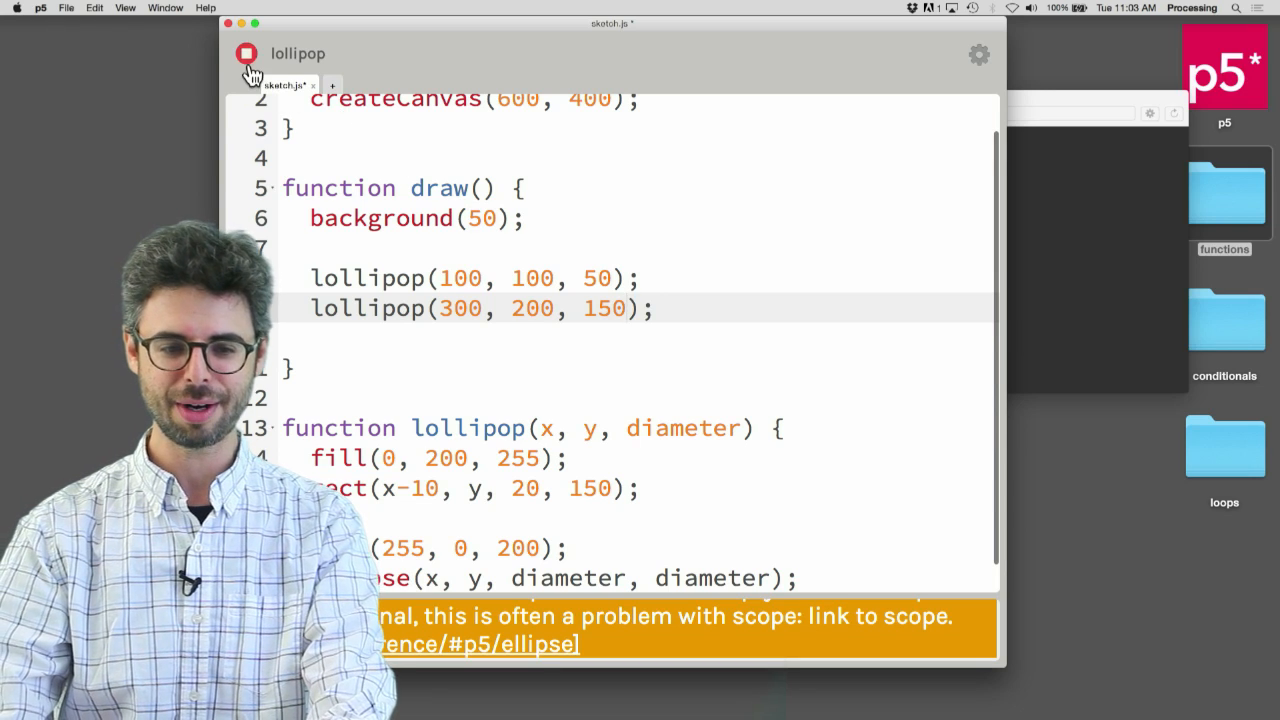
pyautogui.click(246, 52)
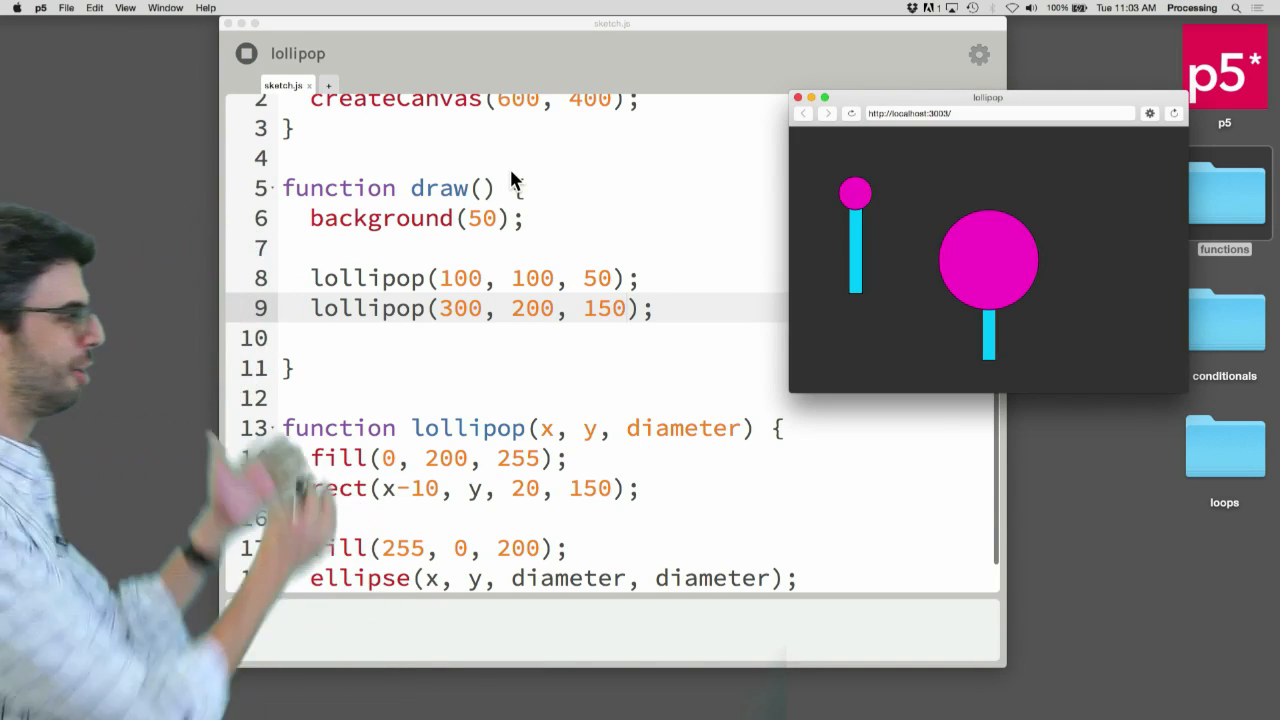